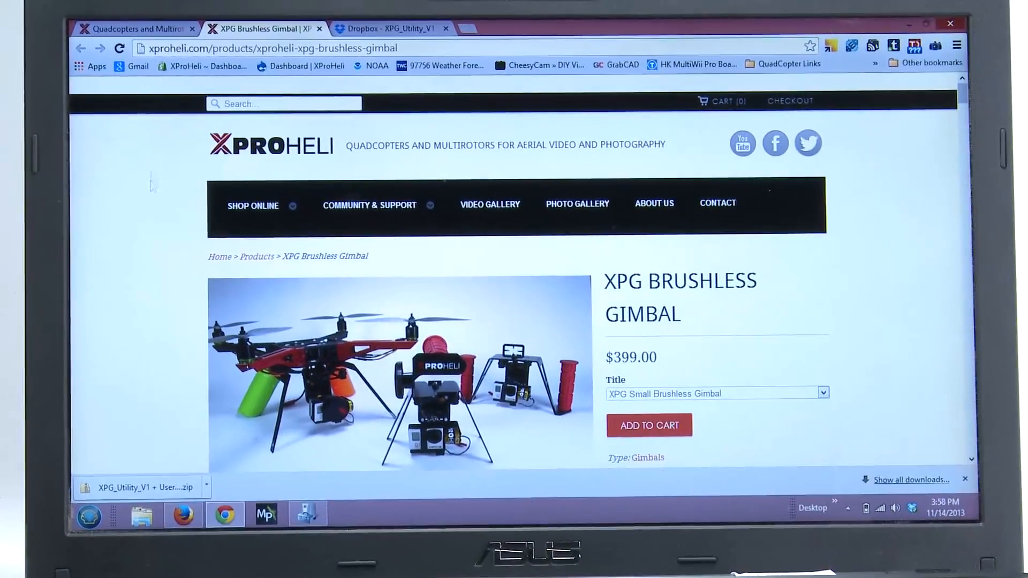
# Follow the 'download XPG Utility and User Manual' link at the bottom of the gimbal page
pyautogui.scroll(-3)
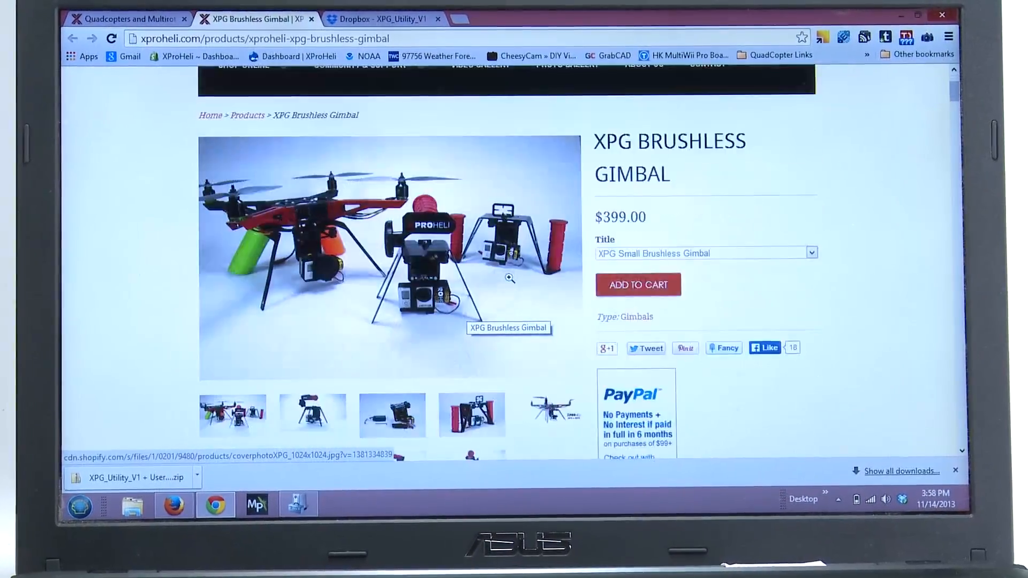
pyautogui.scroll(-3)
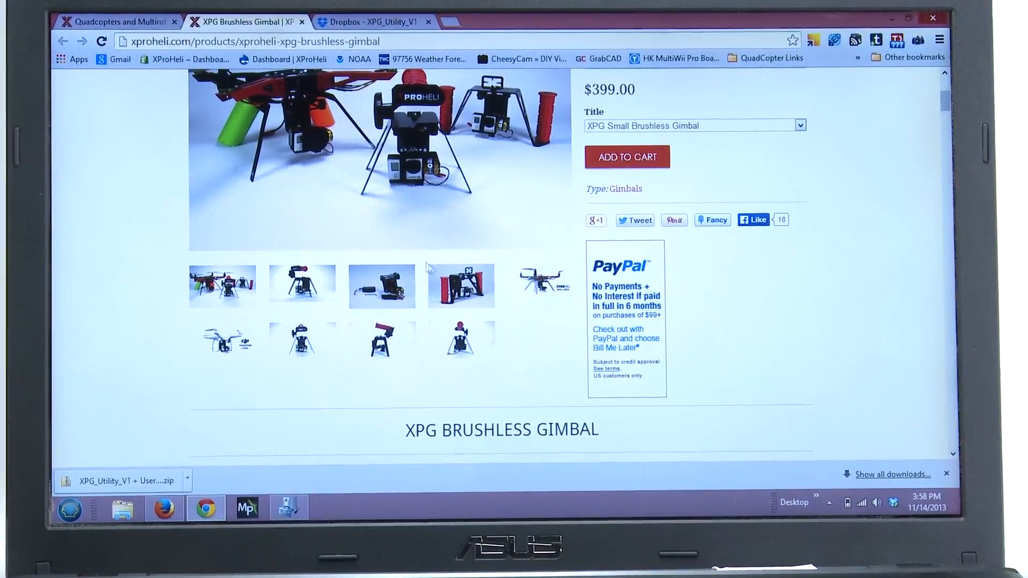
pyautogui.scroll(-3)
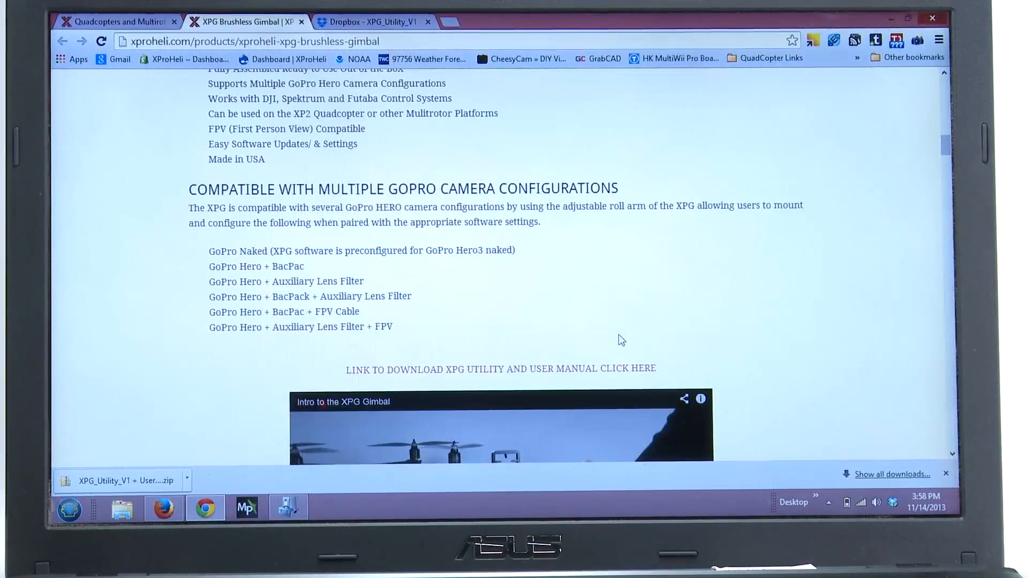
pyautogui.scroll(-3)
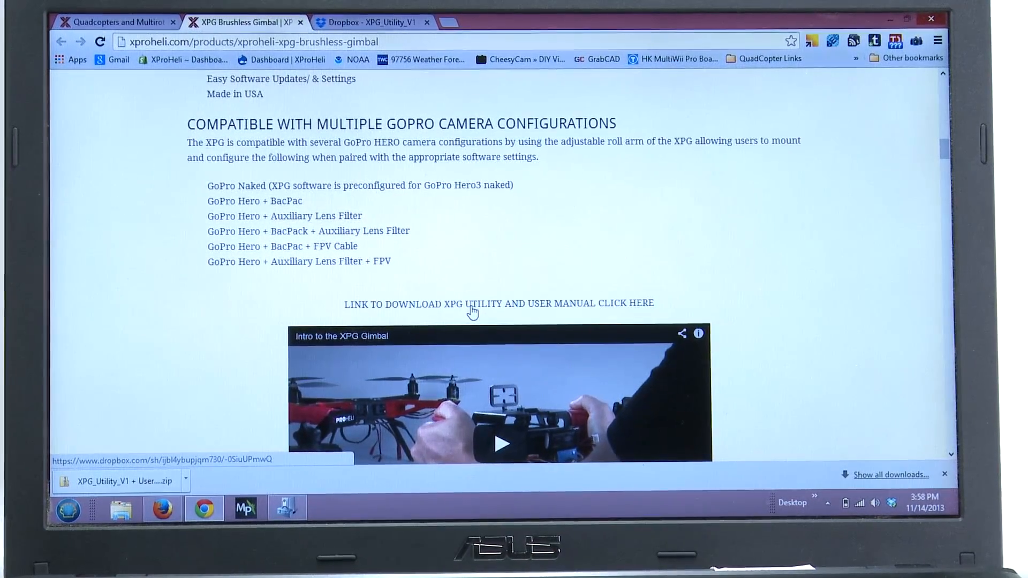
pyautogui.click(473, 312)
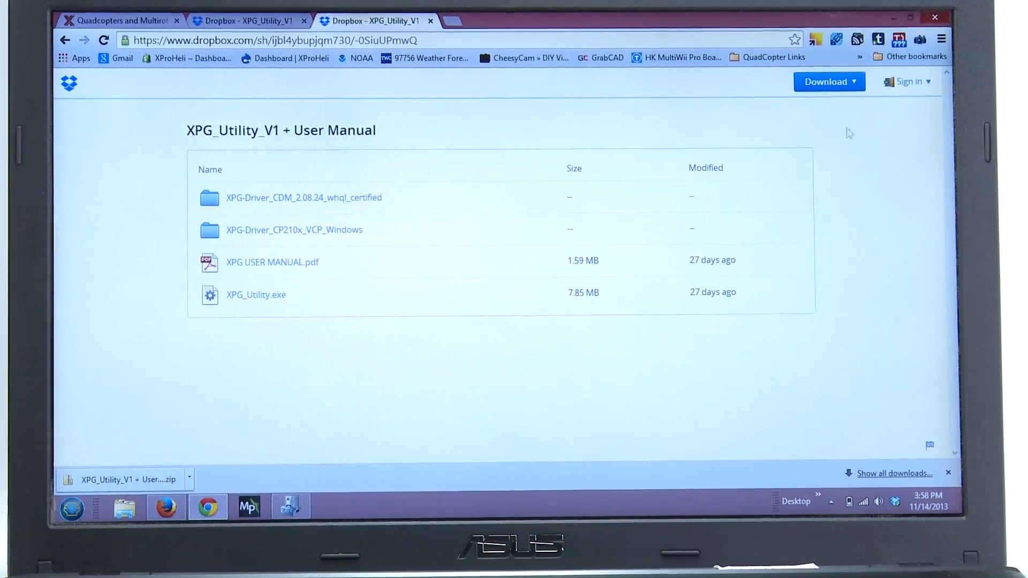
# Download the shared XPG_Utility_V1 + User Manual folder as a .zip
pyautogui.click(828, 84)
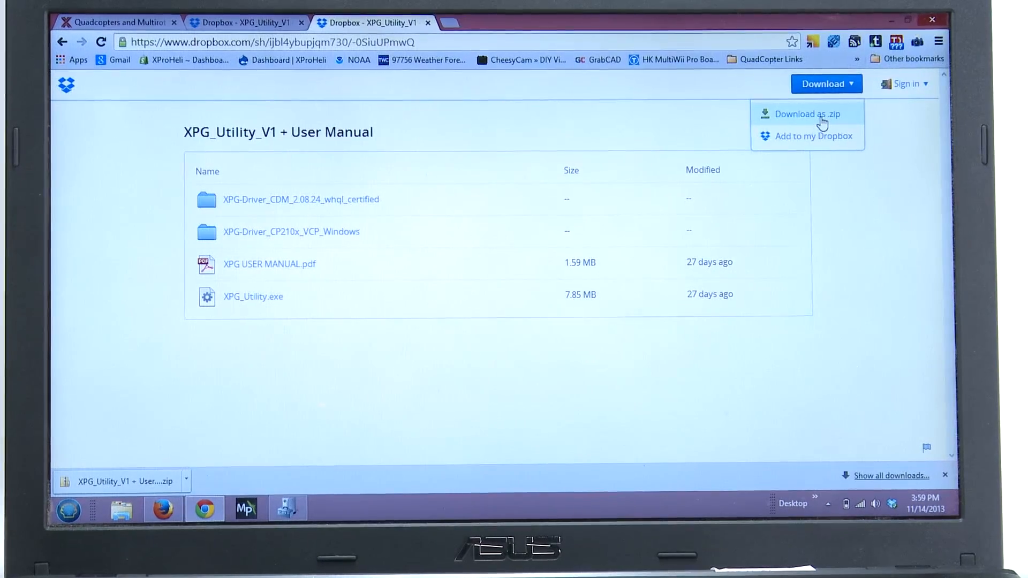
pyautogui.click(807, 113)
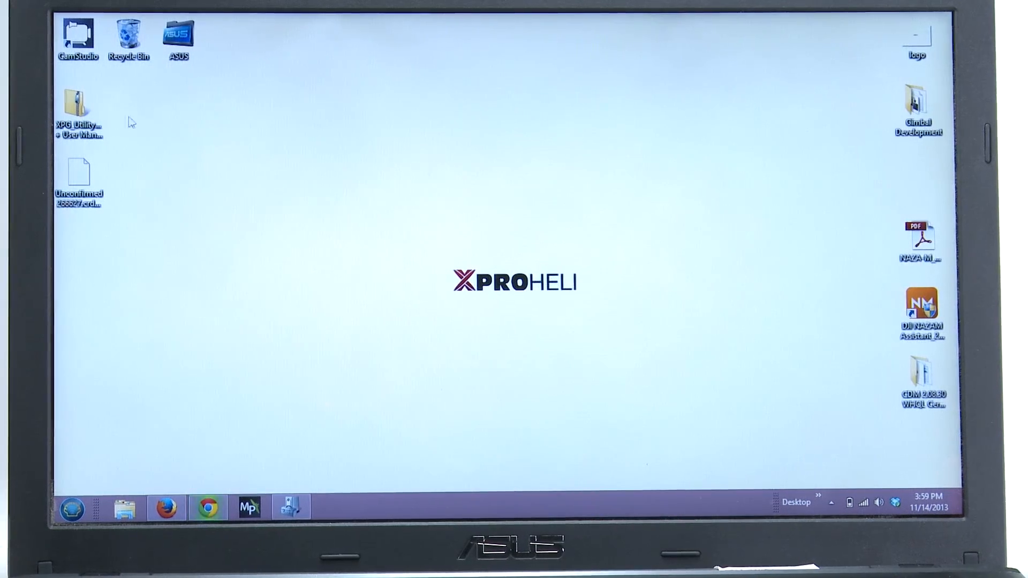
# Extract the downloaded zip to the suggested folder on the desktop
pyautogui.rightClick(78, 105)
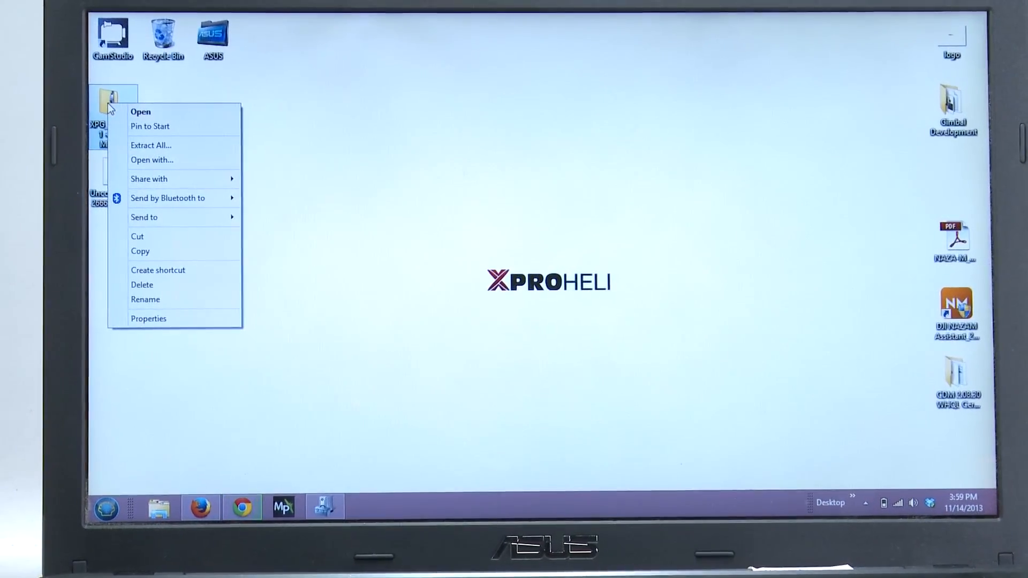
pyautogui.moveTo(151, 161)
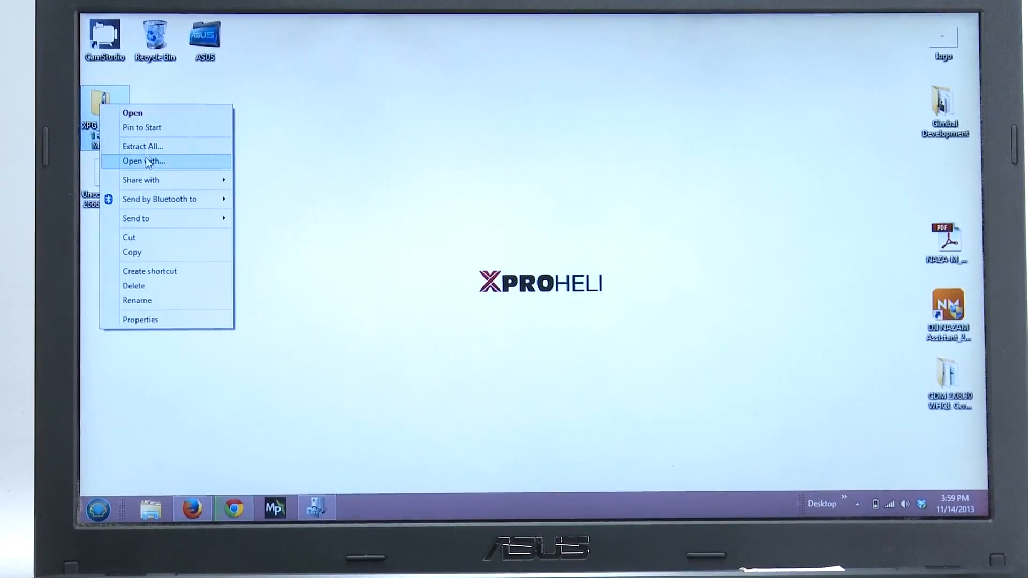
pyautogui.click(143, 146)
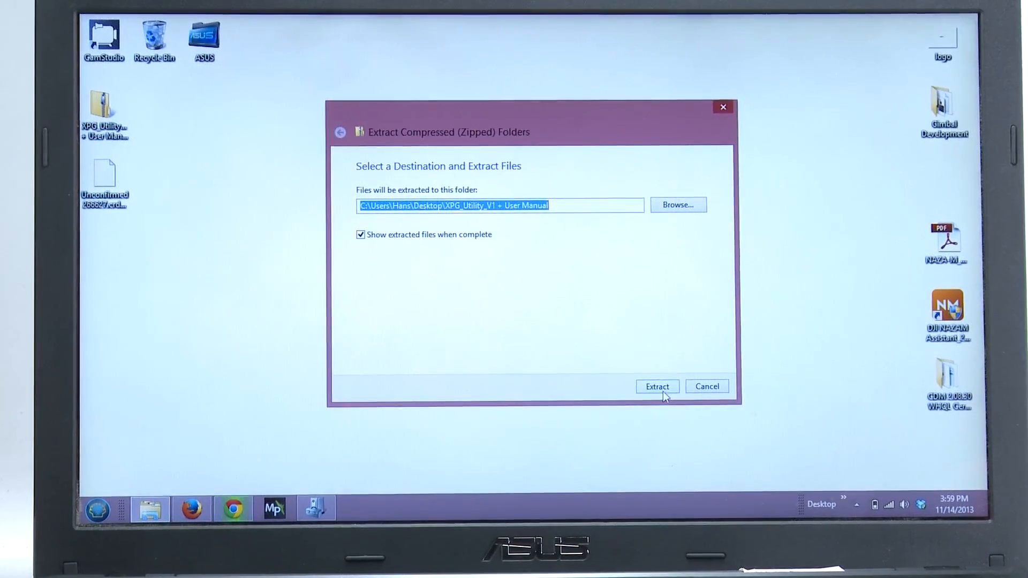
pyautogui.click(656, 386)
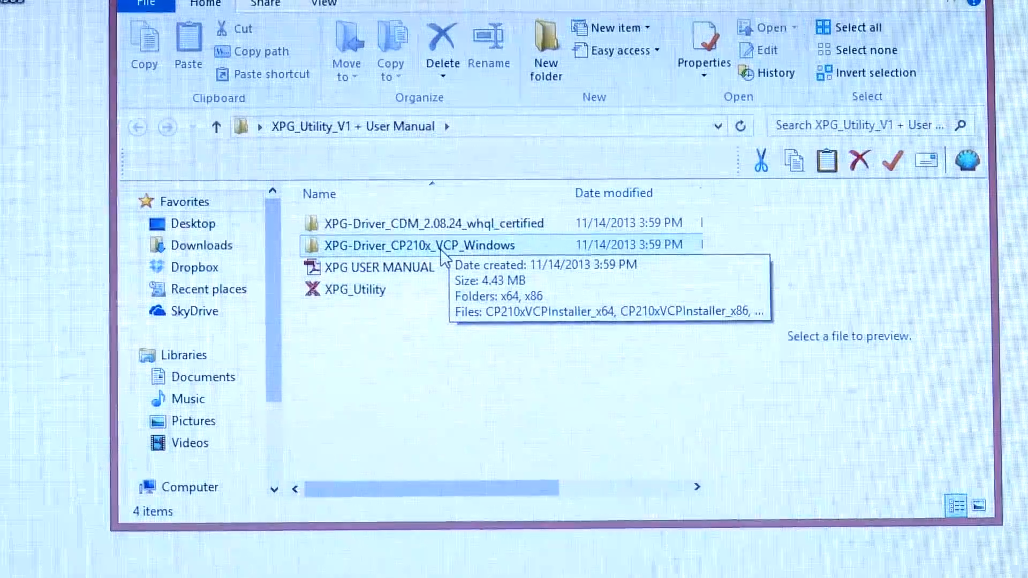
# Enter the XPG-Driver_CP210x_VCP_Windows folder holding the x64 and x86 installers
pyautogui.doubleClick(420, 245)
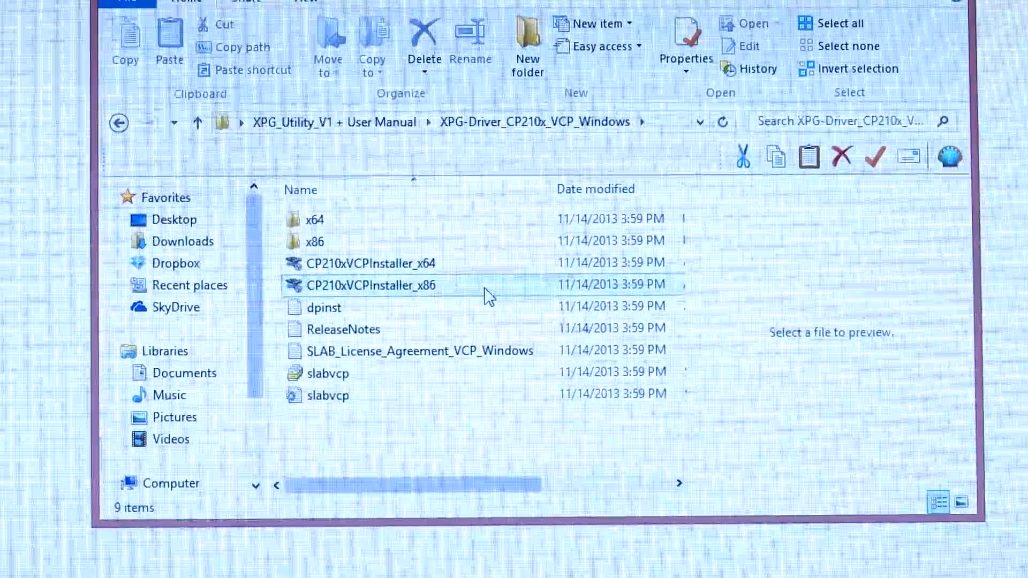
pyautogui.moveTo(488, 296)
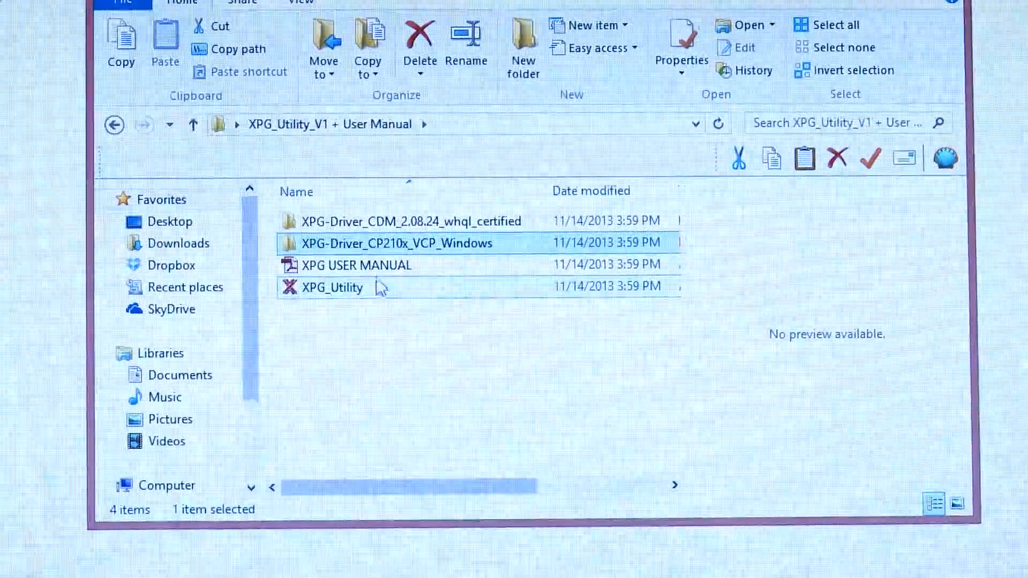
pyautogui.moveTo(390, 282)
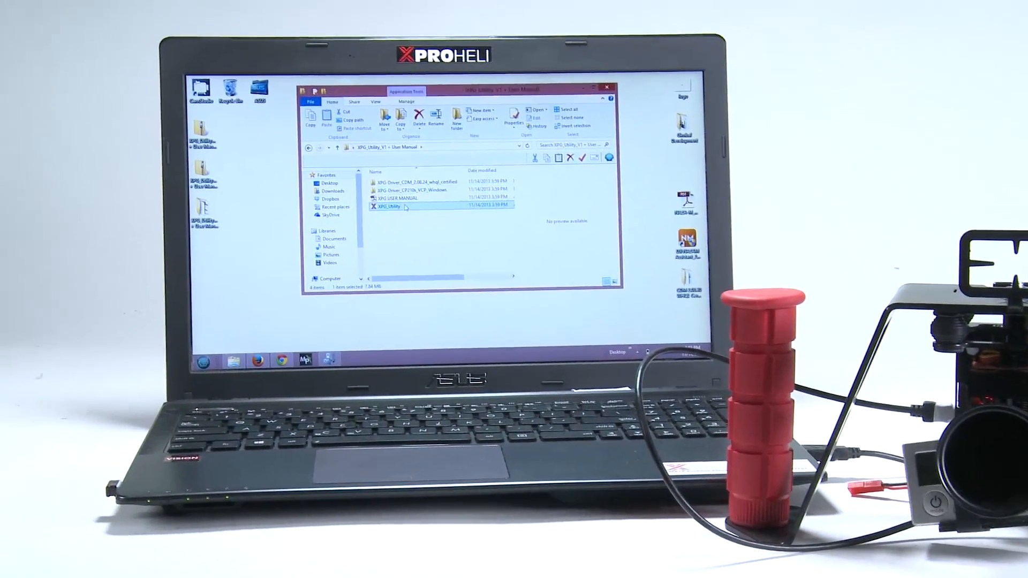
# Launch XPG_Utility, getting past the Windows SmartScreen warning
pyautogui.doubleClick(387, 207)
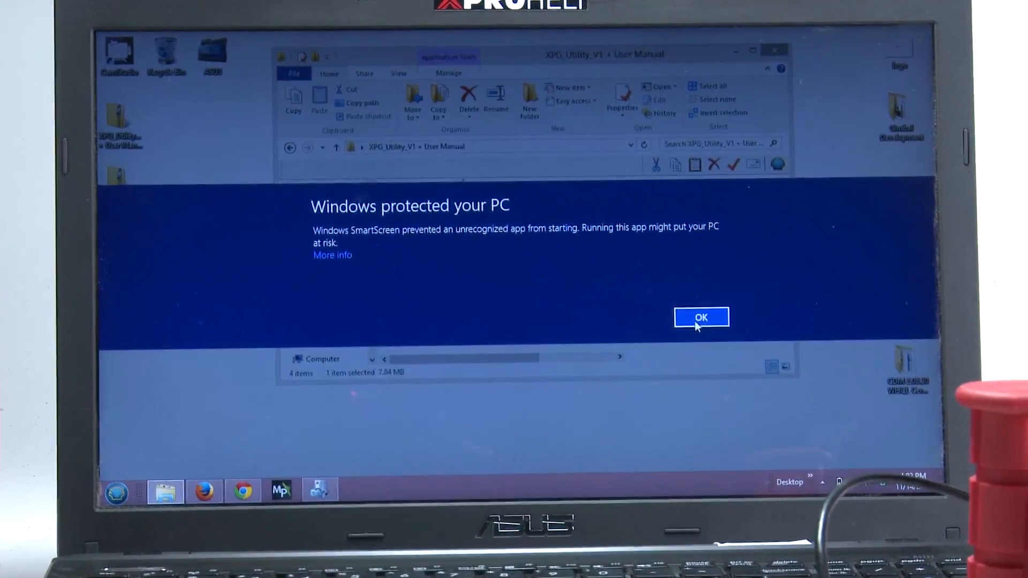
pyautogui.click(701, 317)
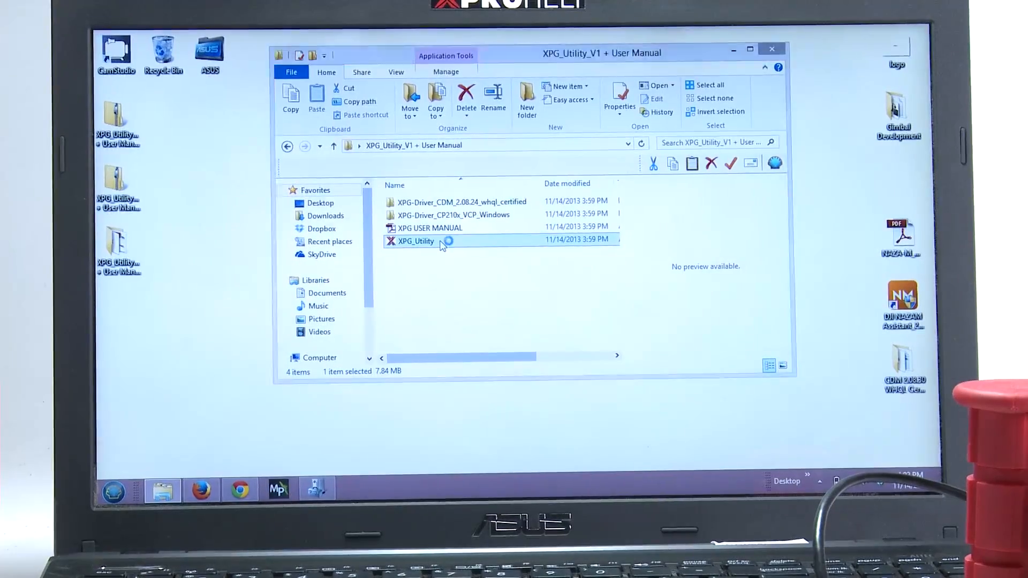
pyautogui.doubleClick(414, 241)
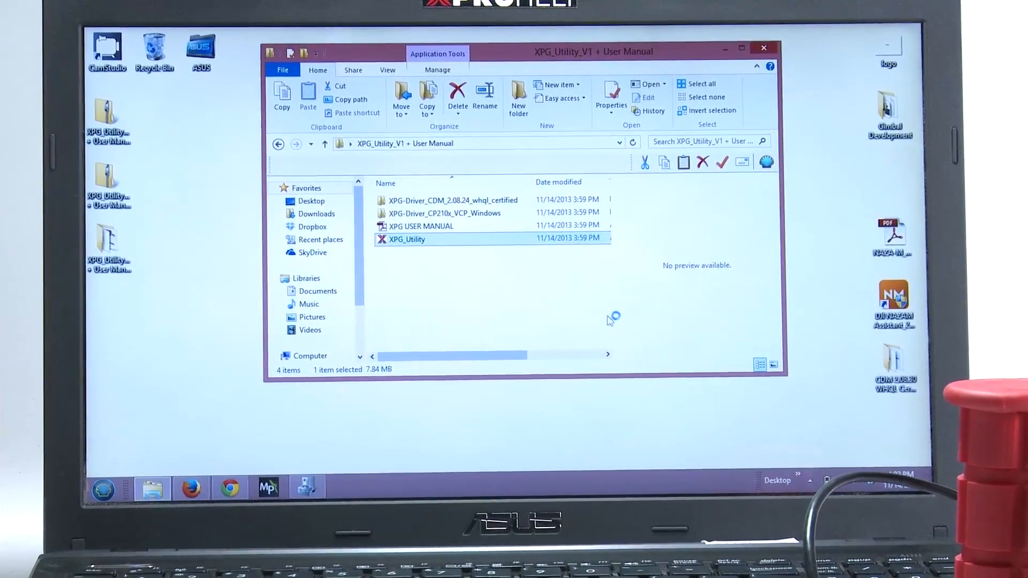
pyautogui.doubleClick(406, 240)
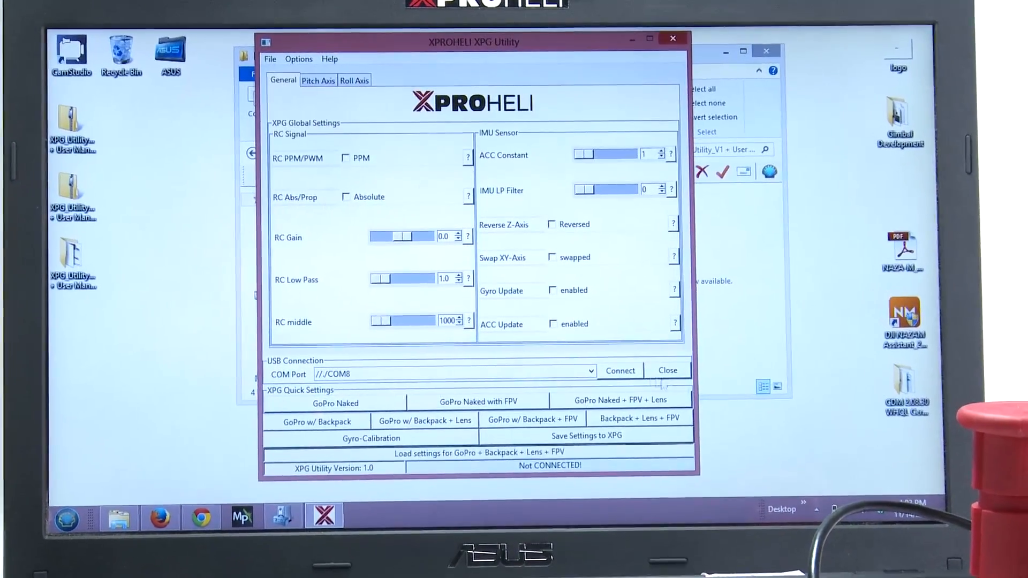
pyautogui.click(619, 371)
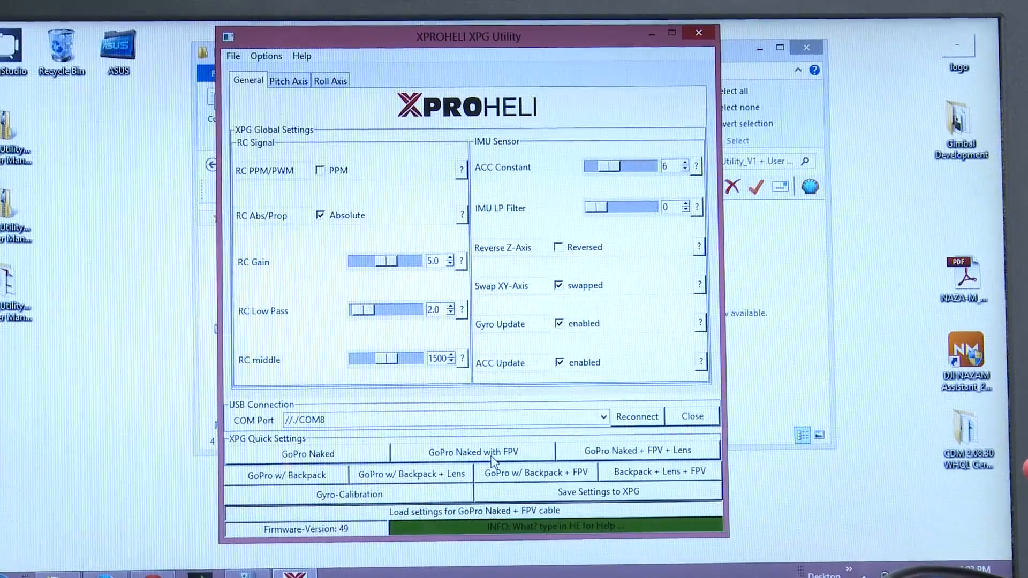
# Load the GoPro Naked with FPV preset and save it to the gimbal's flash
pyautogui.click(659, 473)
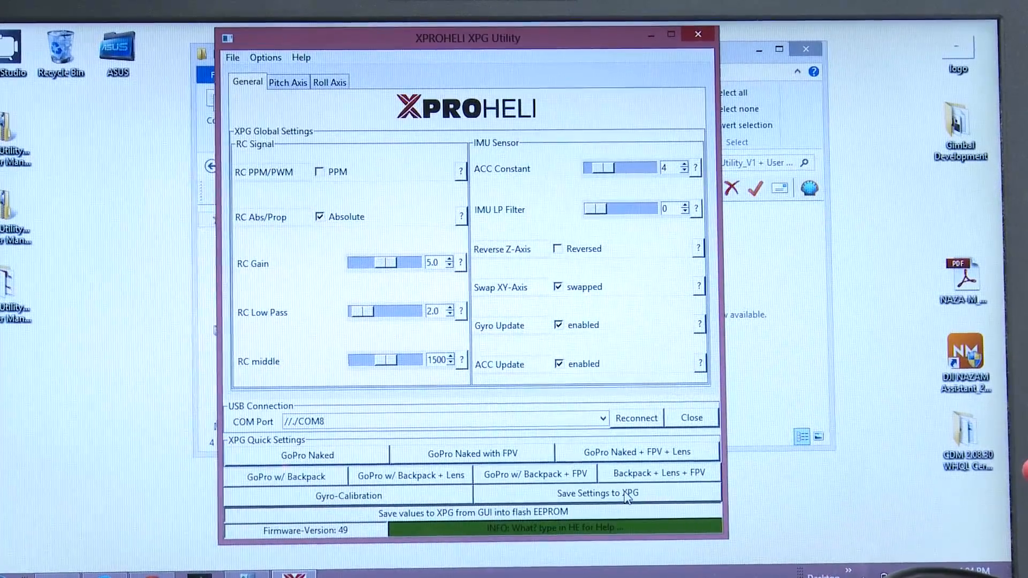
pyautogui.click(598, 493)
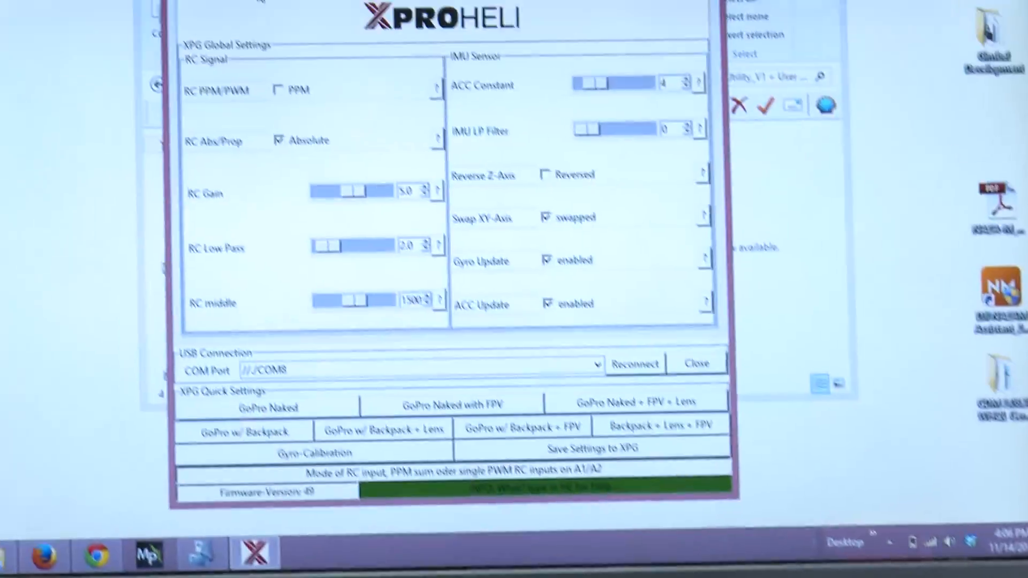
# Save the roll angle offset of 2.2 to the gimbal and show the pitch axis PID settings
pyautogui.click(345, 70)
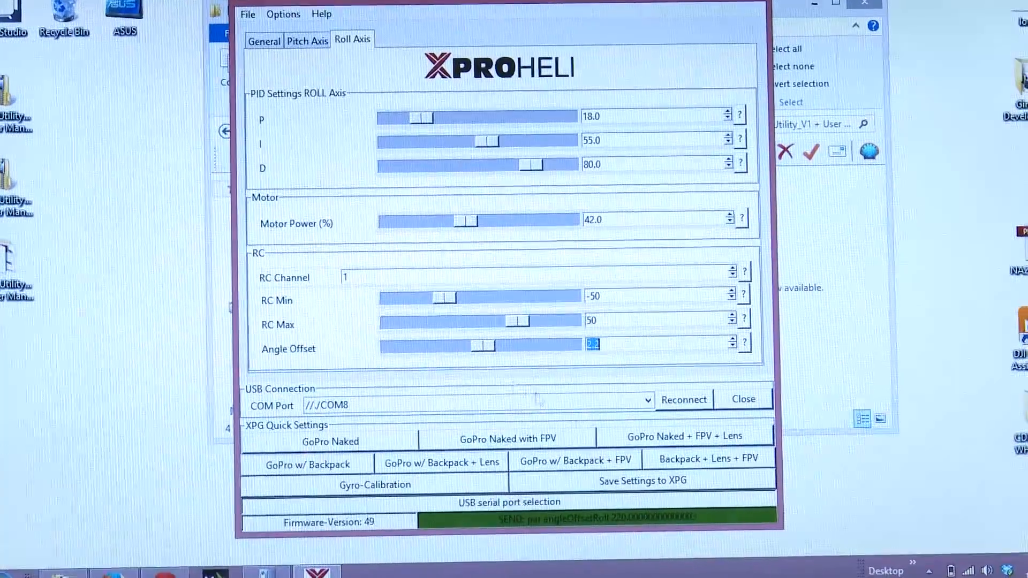
pyautogui.click(643, 481)
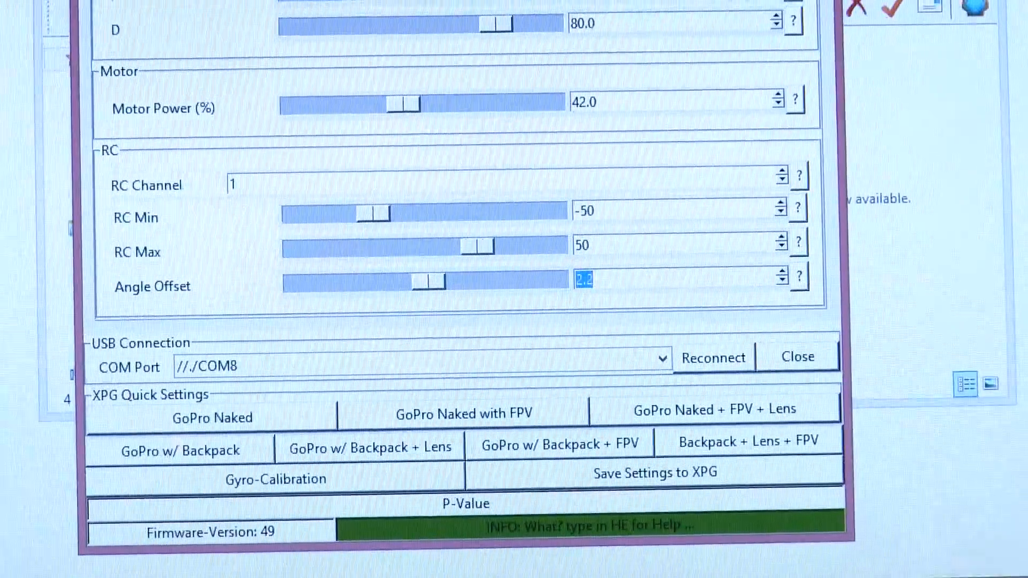
pyautogui.click(258, 23)
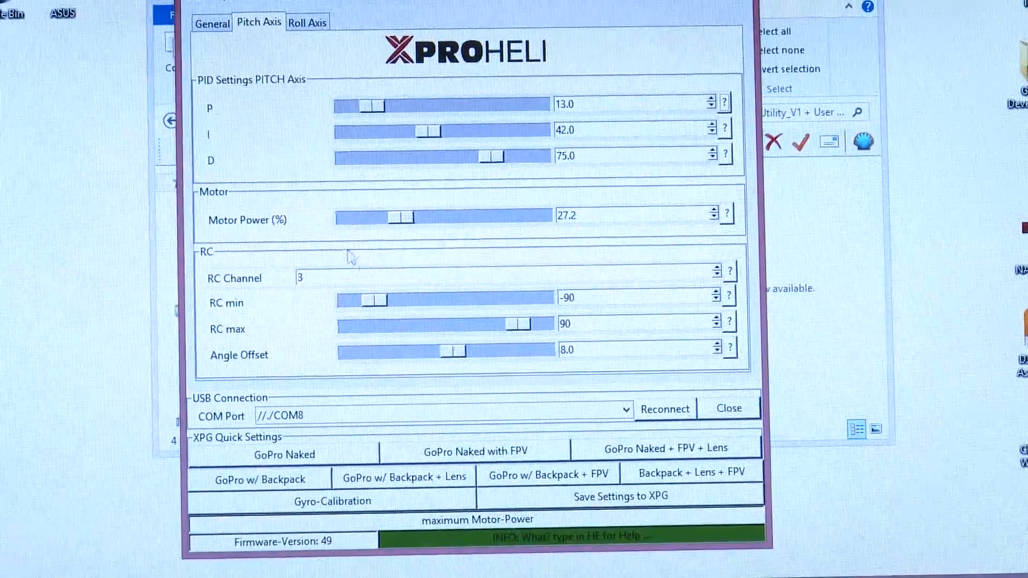